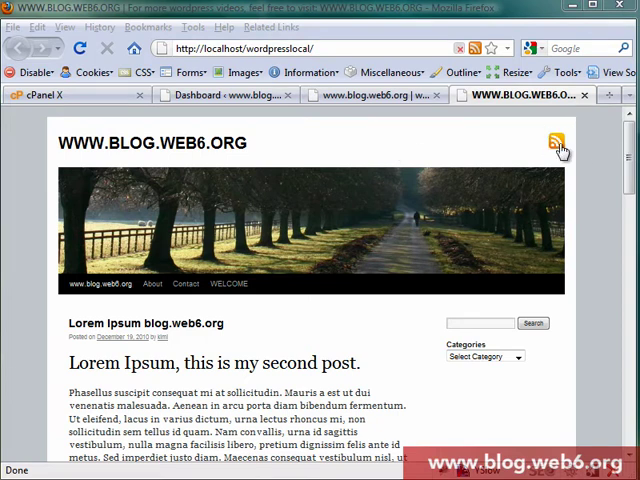
pyautogui.moveTo(556, 140)
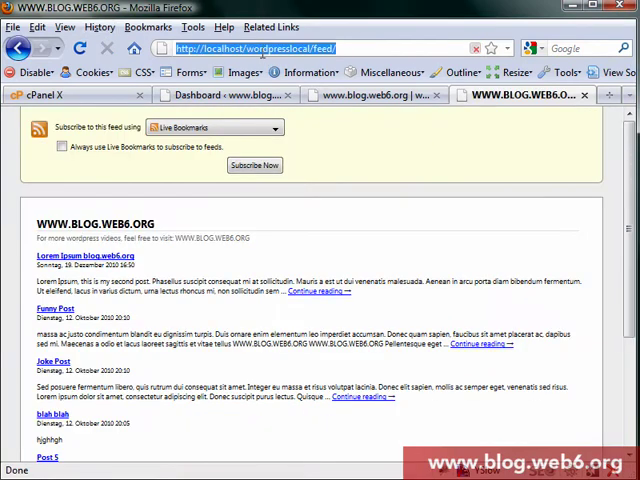
pyautogui.moveTo(516, 246)
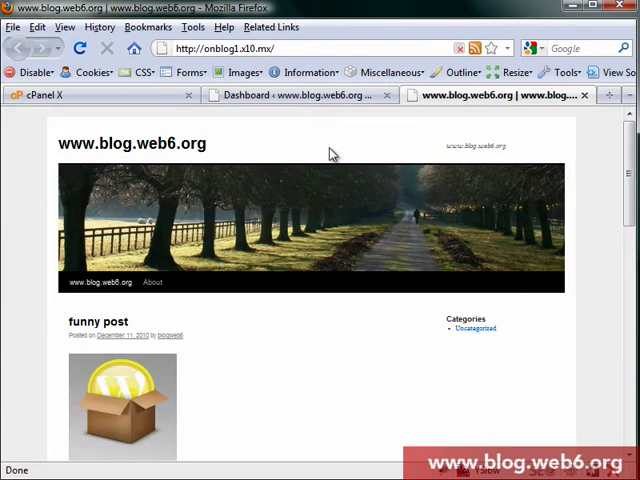
pyautogui.moveTo(484, 126)
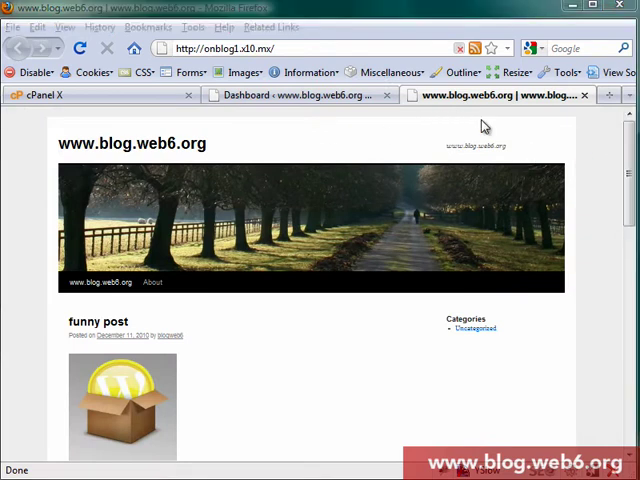
pyautogui.moveTo(552, 148)
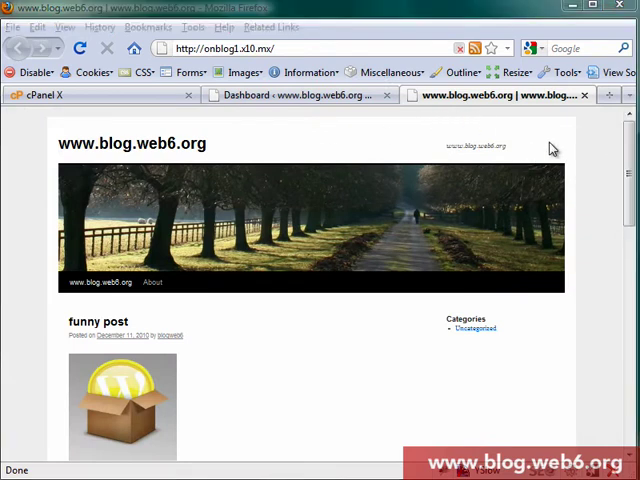
pyautogui.moveTo(532, 140)
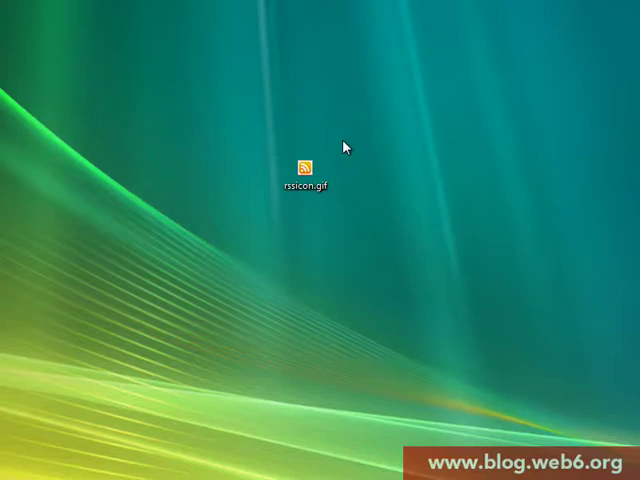
pyautogui.click(304, 172)
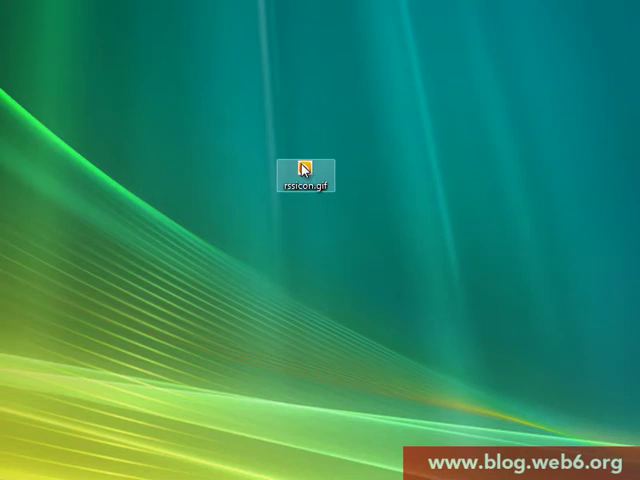
pyautogui.moveTo(310, 170)
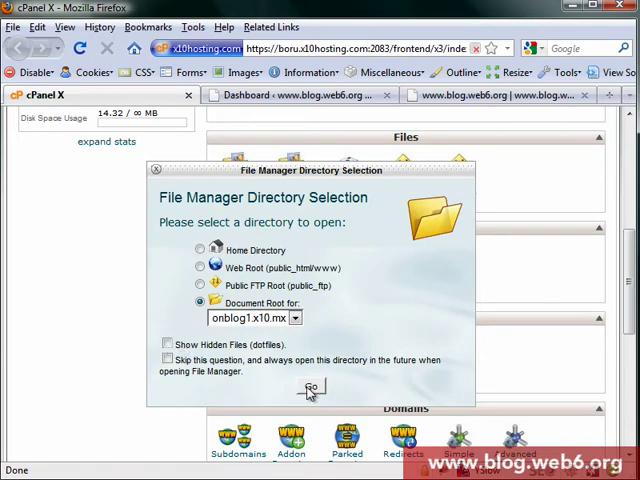
# Upload rssicon.gif from the computer into the twentyten theme's images folder.
pyautogui.click(312, 388)
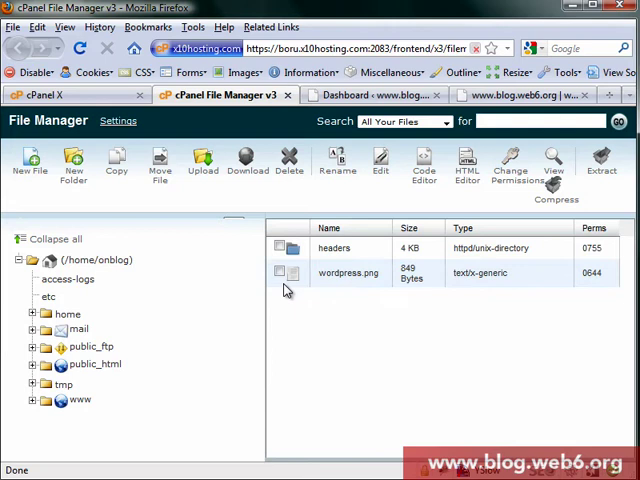
pyautogui.click(202, 160)
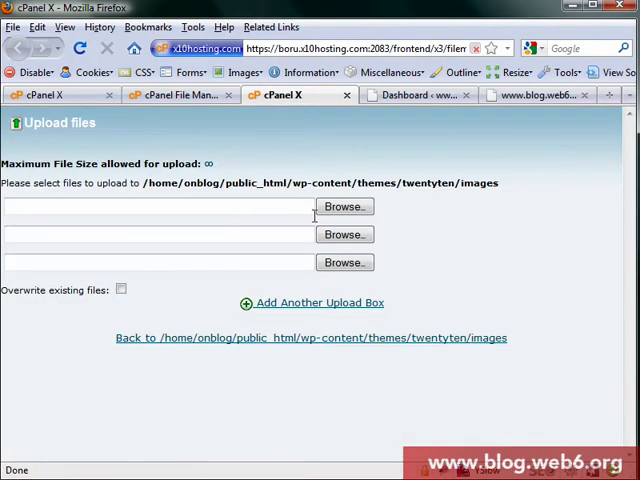
pyautogui.click(344, 206)
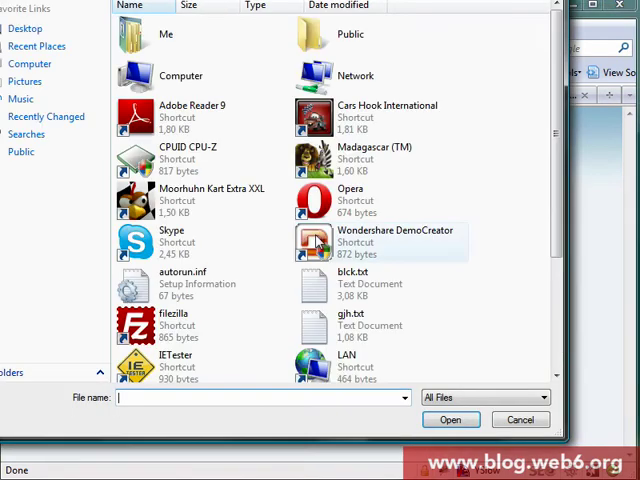
pyautogui.click(356, 278)
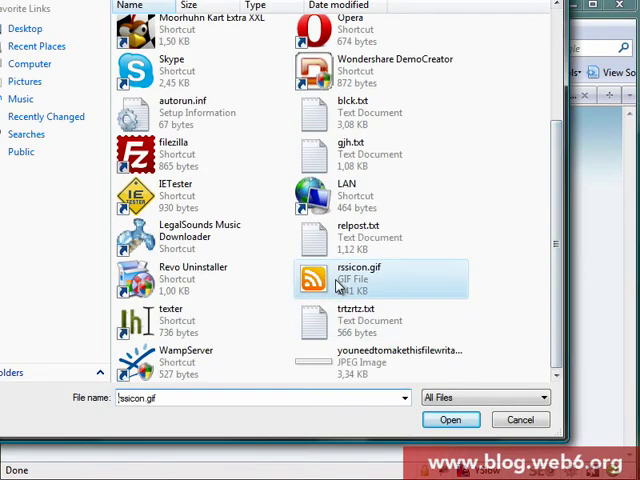
pyautogui.click(450, 420)
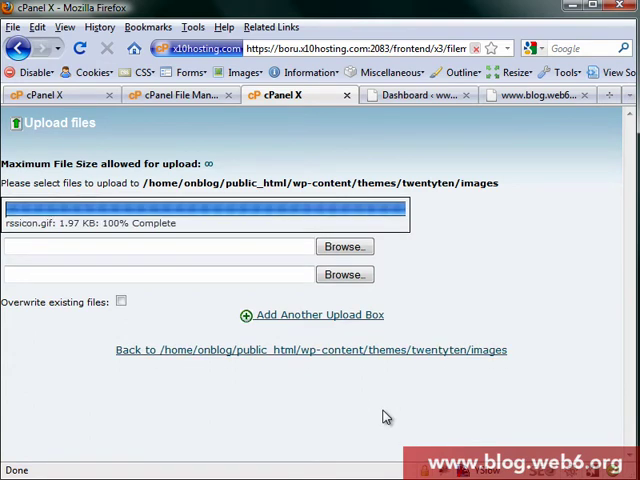
pyautogui.moveTo(176, 224)
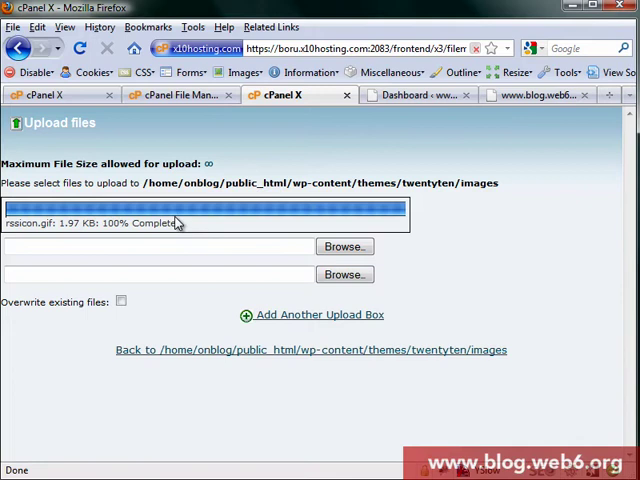
# Return to the theme images folder listing after the upload completes.
pyautogui.click(312, 358)
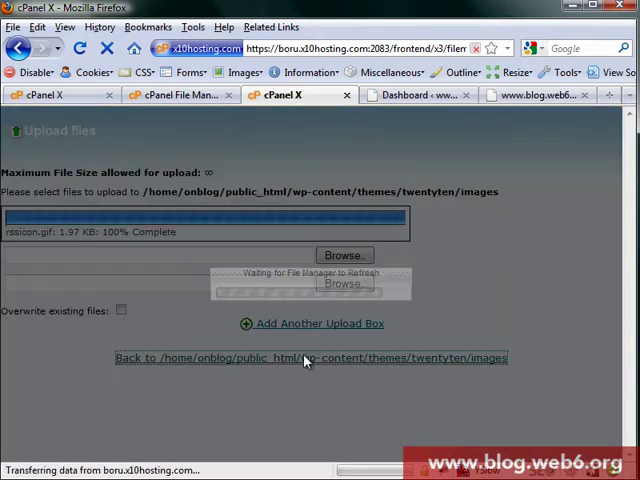
pyautogui.click(312, 358)
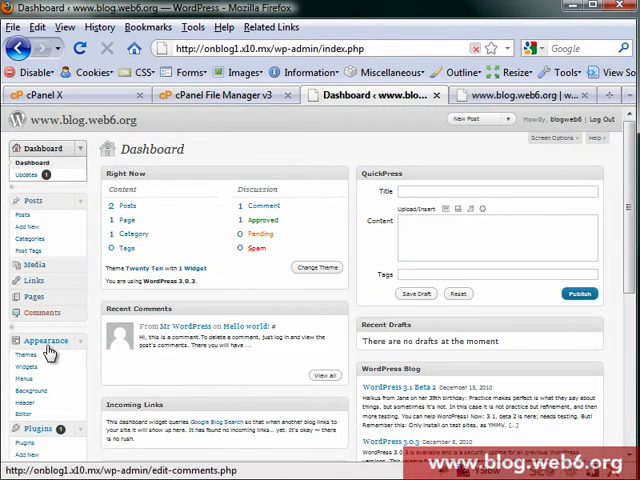
# Reach Appearance > Editor and open a Twenty Ten template for editing.
pyautogui.click(30, 390)
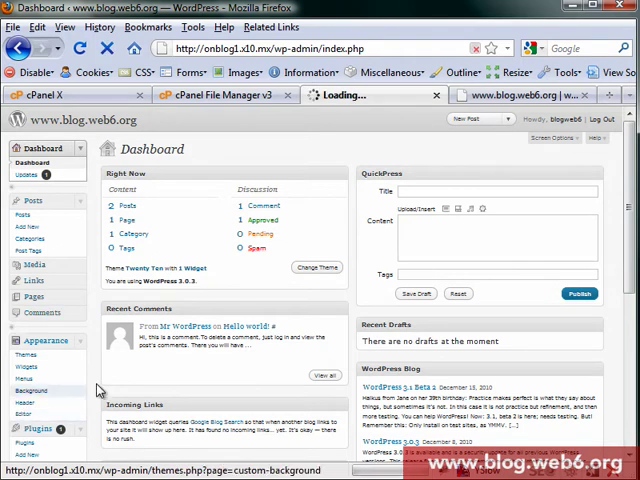
pyautogui.click(24, 340)
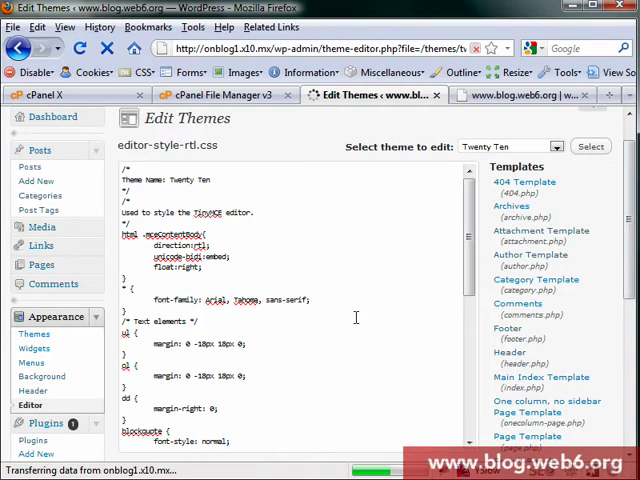
pyautogui.click(508, 398)
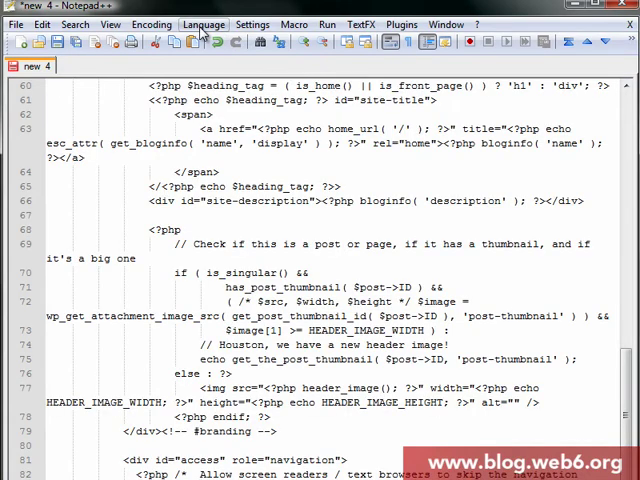
# Place the cursor in the header.php code near the site-description div.
pyautogui.click(204, 24)
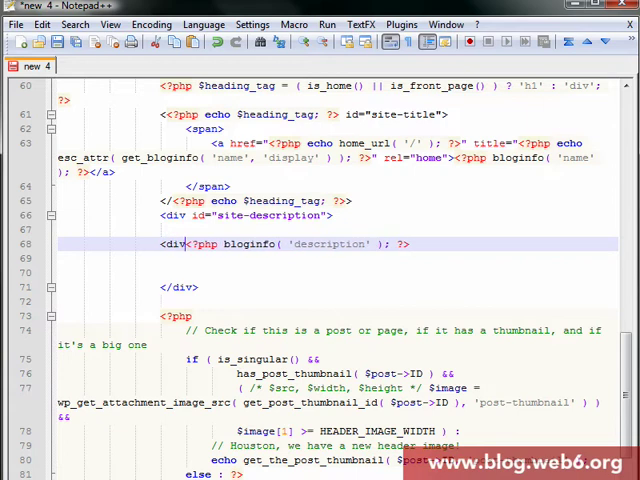
# Hide the site-description div with an inline style="display:none".
pyautogui.write('style="">')
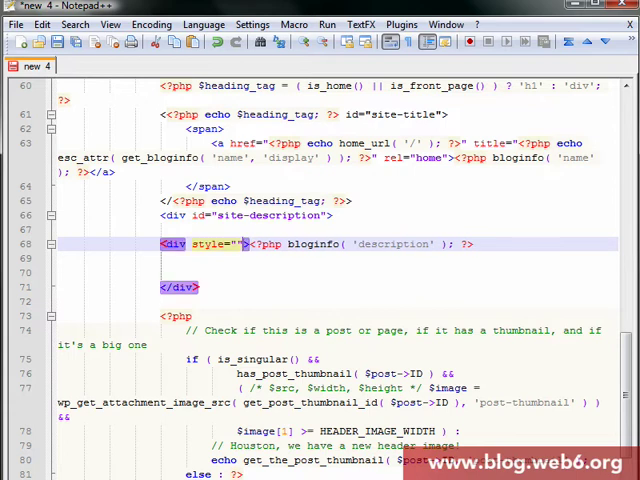
pyautogui.write('dis')
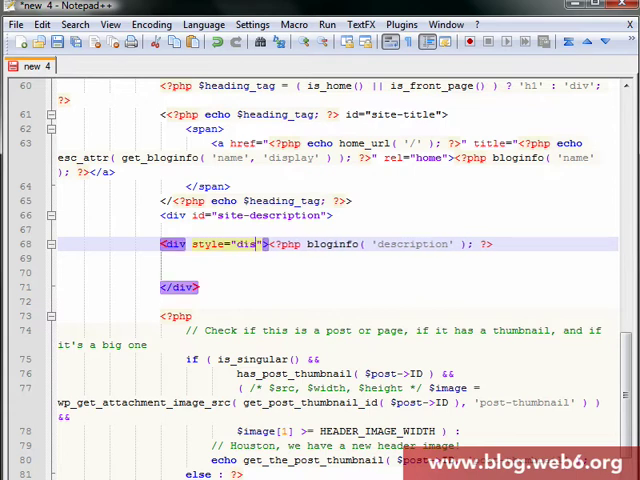
pyautogui.write('play:none;')
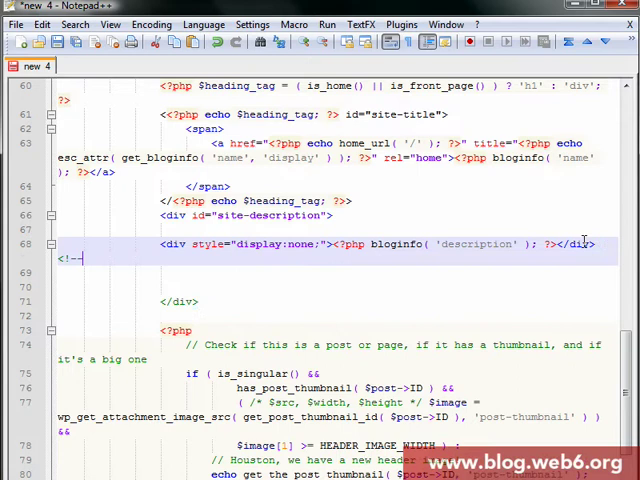
# Add an HTML comment 'end of the code which hides site description' and start an <a href tag.
pyautogui.write('end')
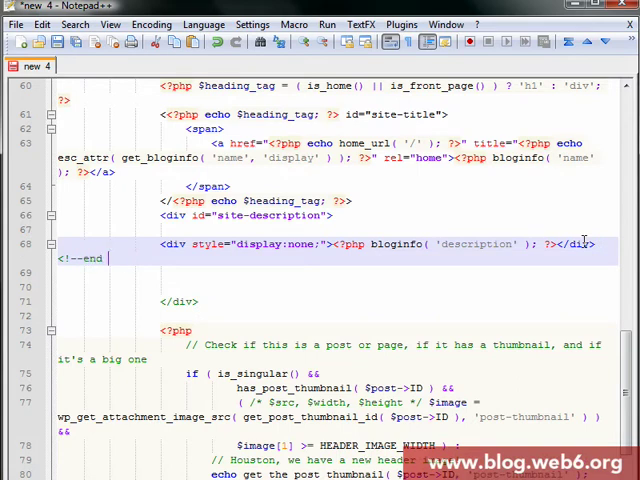
pyautogui.write('of the code')
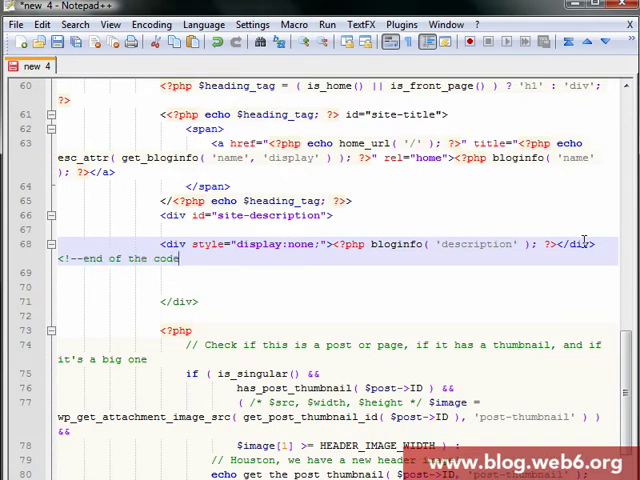
pyautogui.write('which hides')
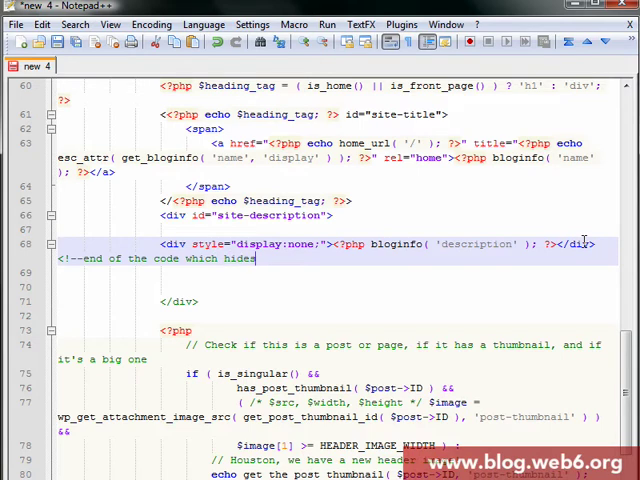
pyautogui.write('site')
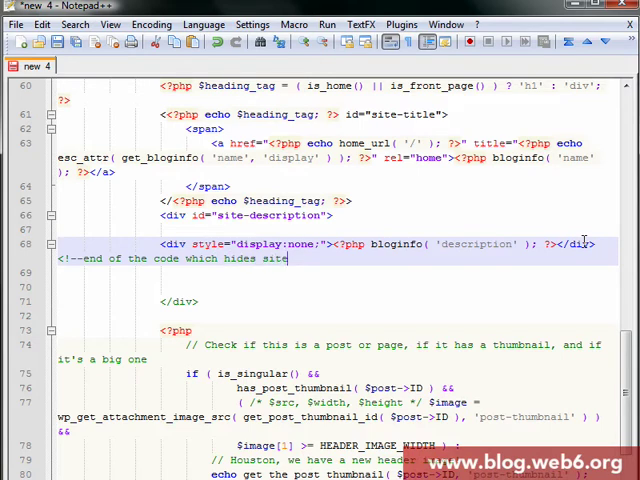
pyautogui.write('descrption for rss icon-->')
pyautogui.click(338, 286)
pyautogui.write('<a h')
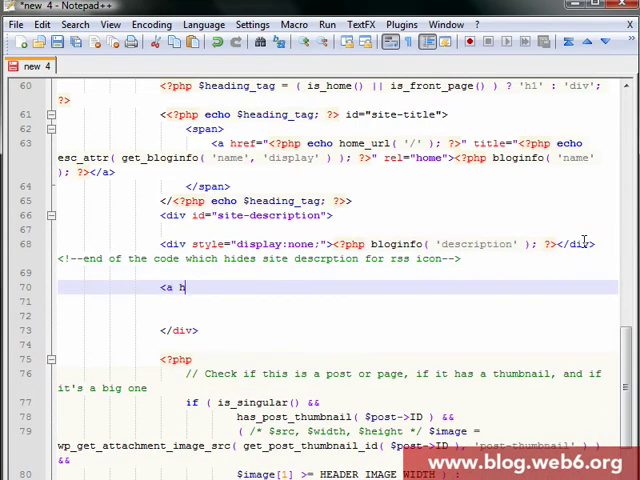
pyautogui.write('ref=')
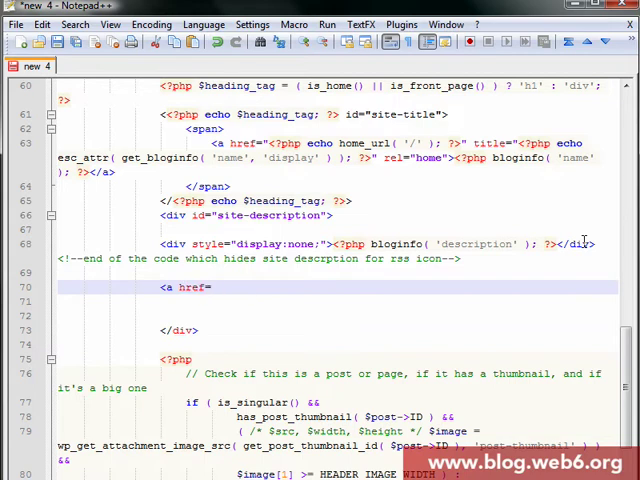
# Write <a href="#"> wrapping an <img src="" /> tag and close it with </a>.
pyautogui.write('"">')
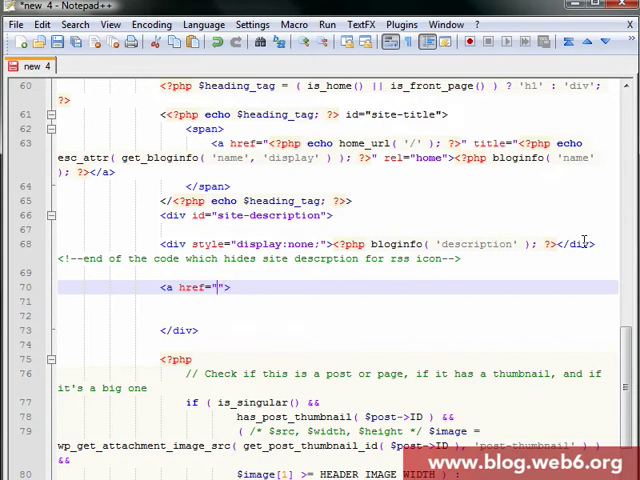
pyautogui.write('#')
pyautogui.click(338, 300)
pyautogui.write('</>')
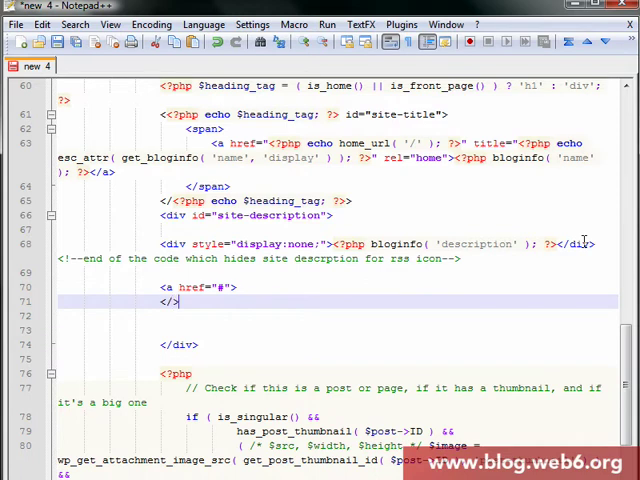
pyautogui.write('a')
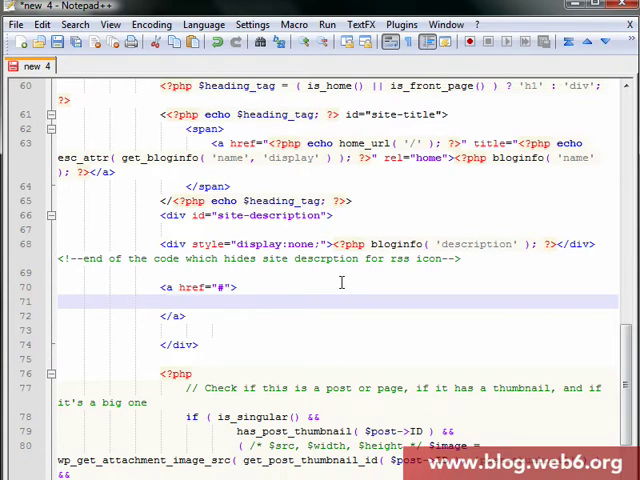
pyautogui.write('<img src')
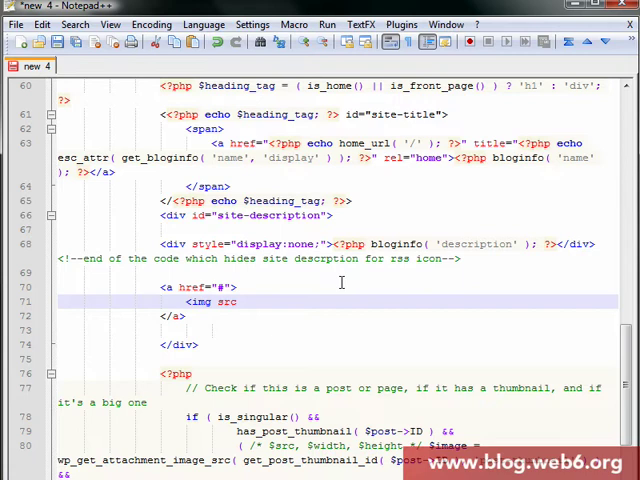
pyautogui.write('=""')
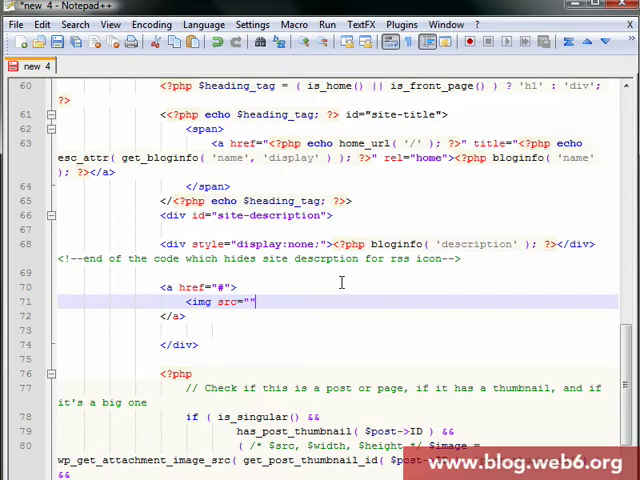
pyautogui.write('/>')
pyautogui.click(200, 286)
pyautogui.write('<?')
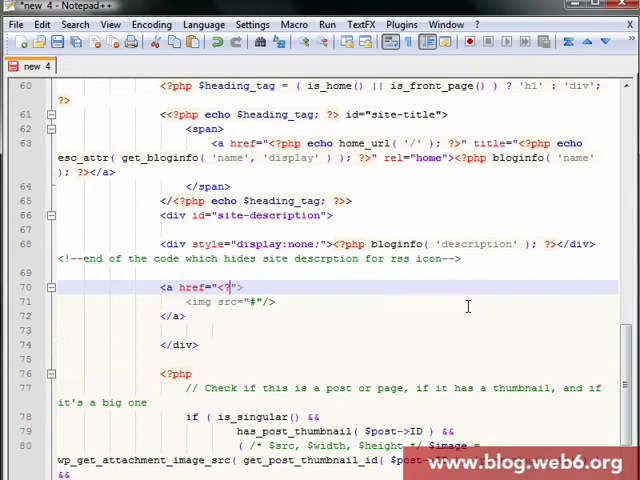
# Replace the # href with <?php bloginfo('rss2_url');?> so the link targets the feed.
pyautogui.write('php')
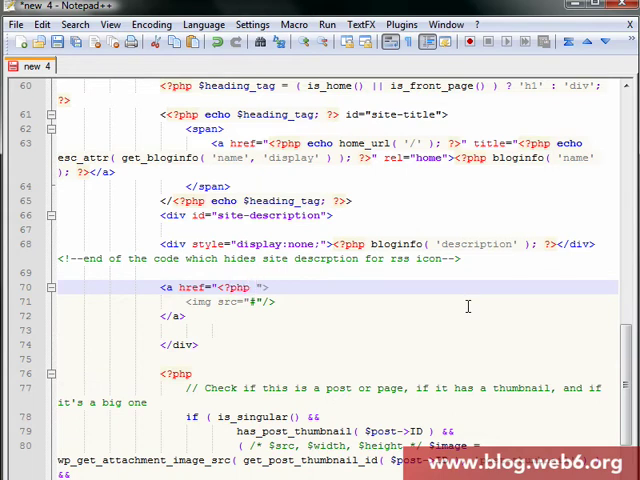
pyautogui.write('bloginfo')
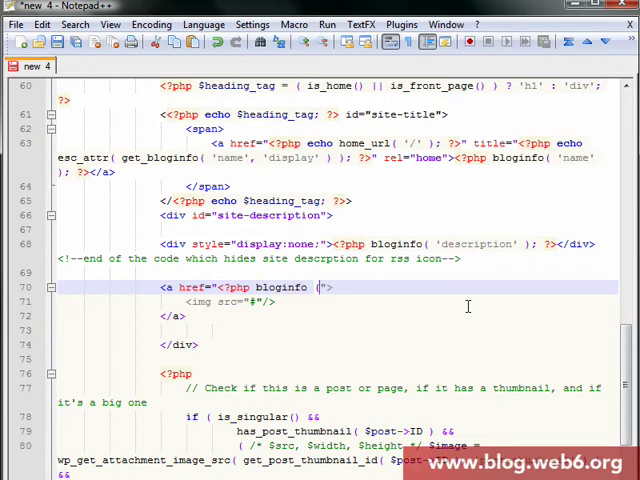
pyautogui.write('();?>')
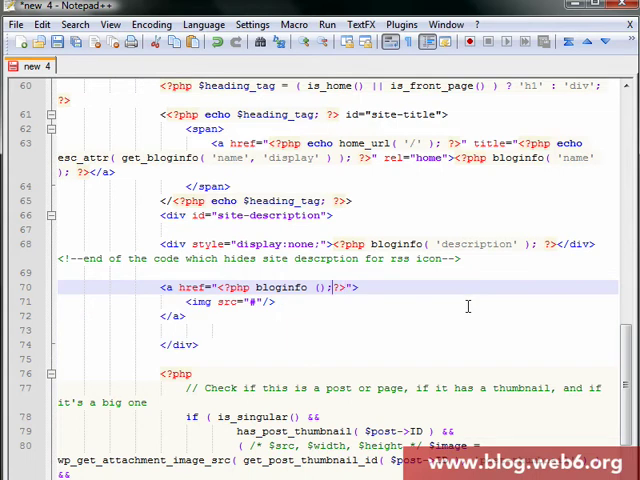
pyautogui.write("''")
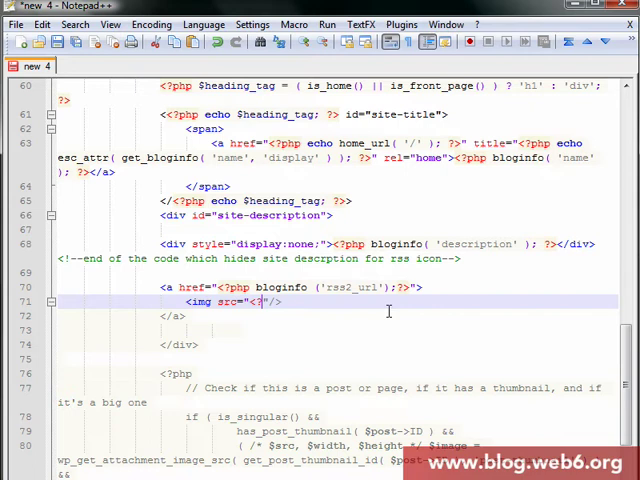
# Start the img src with <?php echo bloginfo('template_directory').
pyautogui.write('php blo')
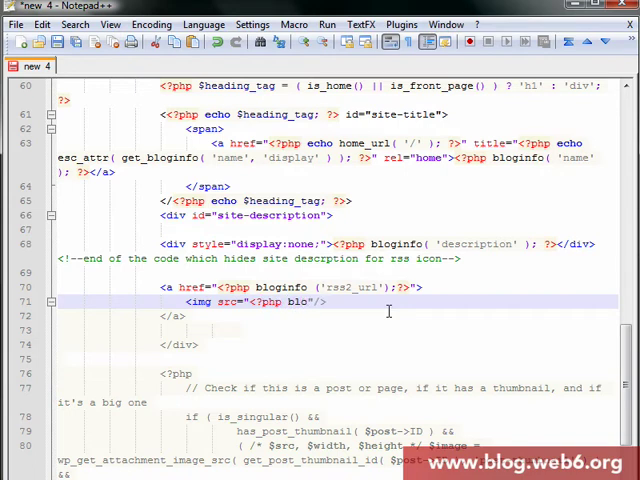
pyautogui.write('echo')
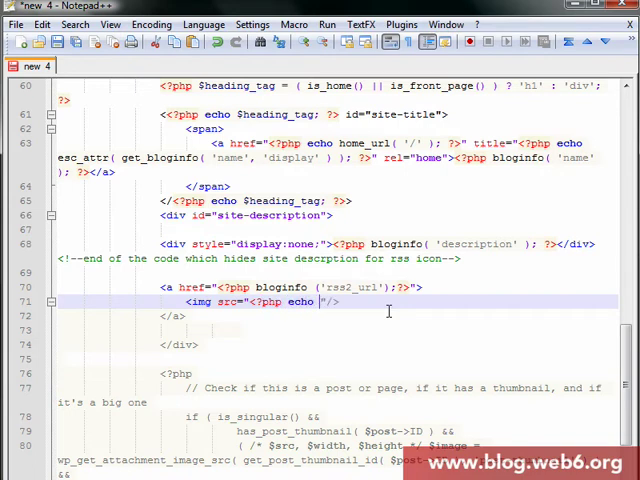
pyautogui.write('bloginfo')
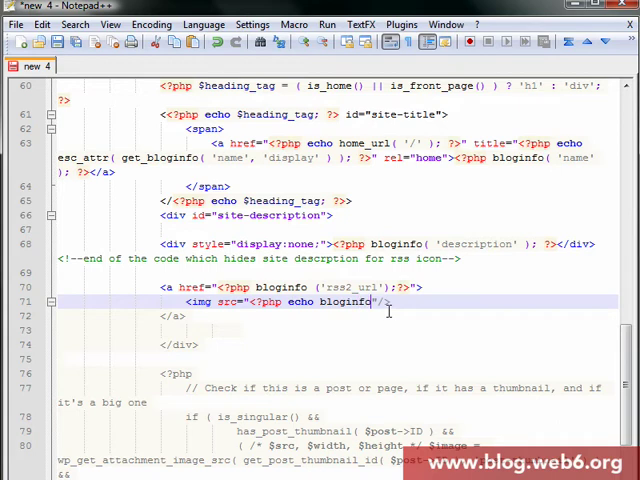
pyautogui.write('()')
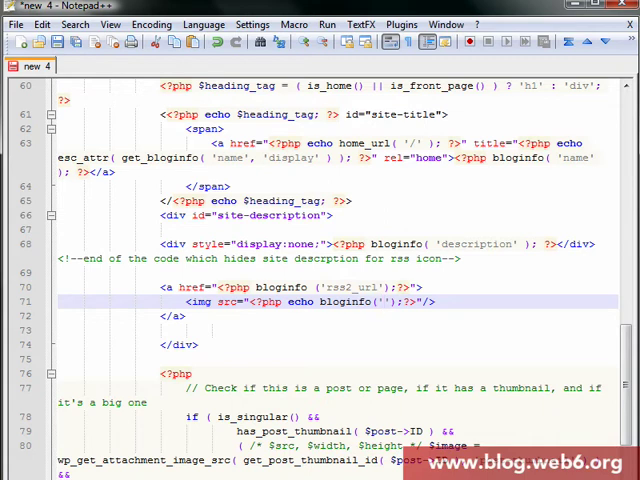
pyautogui.write('template')
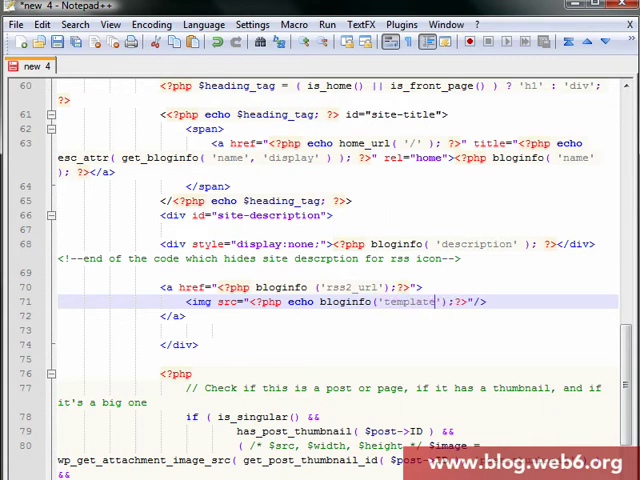
pyautogui.write('_direc')
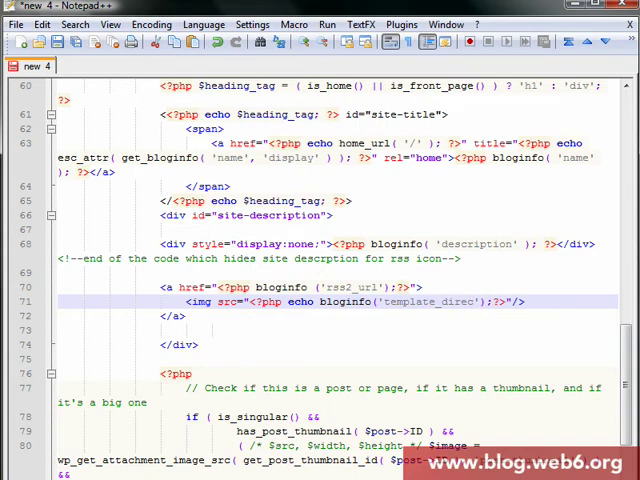
pyautogui.write('tory')
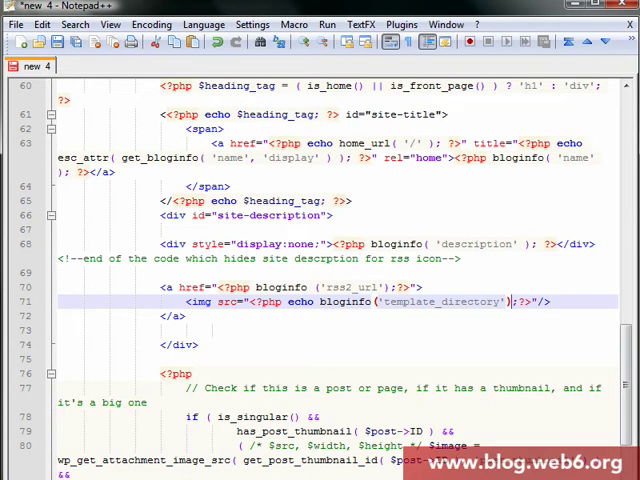
# Append .'/images/rssicon.gif' so the src points to the theme's RSS icon.
pyautogui.write(".'")
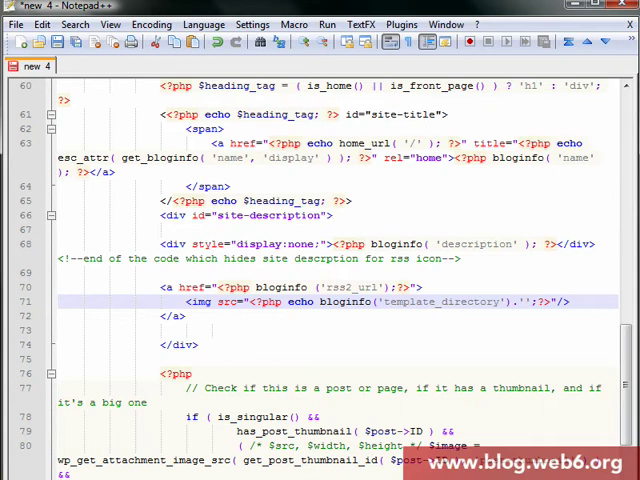
pyautogui.write('/')
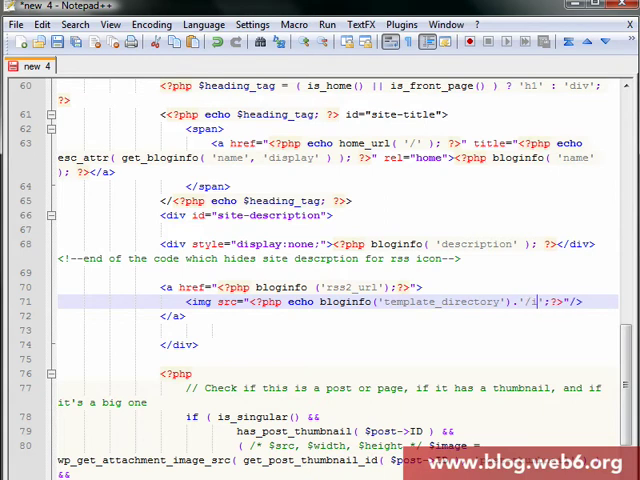
pyautogui.write('images/rss')
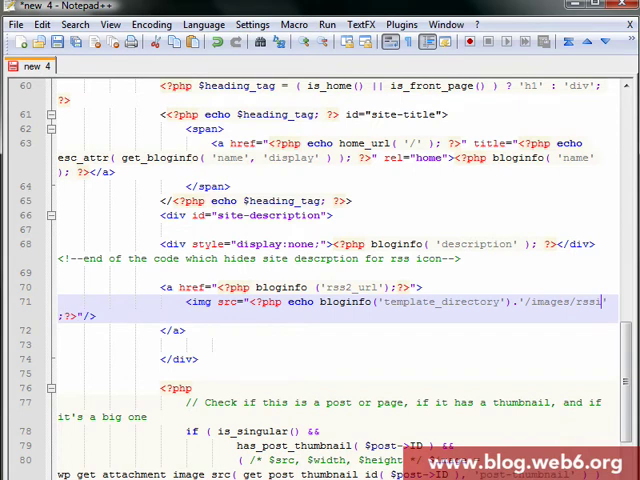
pyautogui.write('icon.')
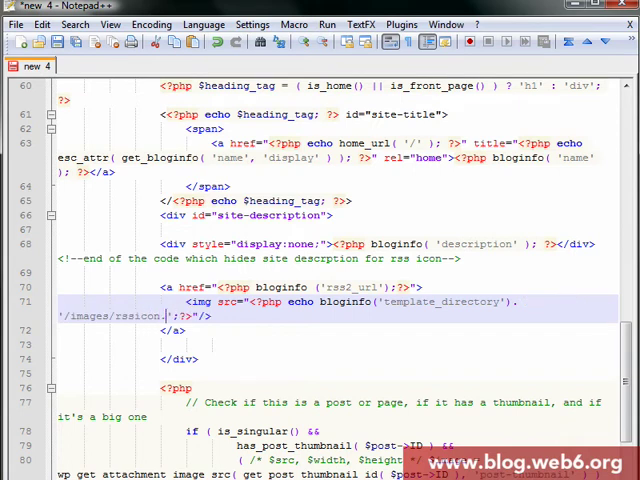
pyautogui.write('gif')
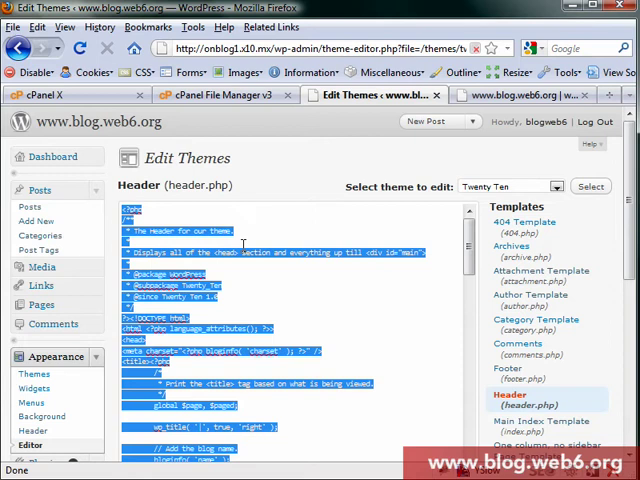
# Scroll the WordPress theme editor to the header.php code area.
pyautogui.scroll(-3)
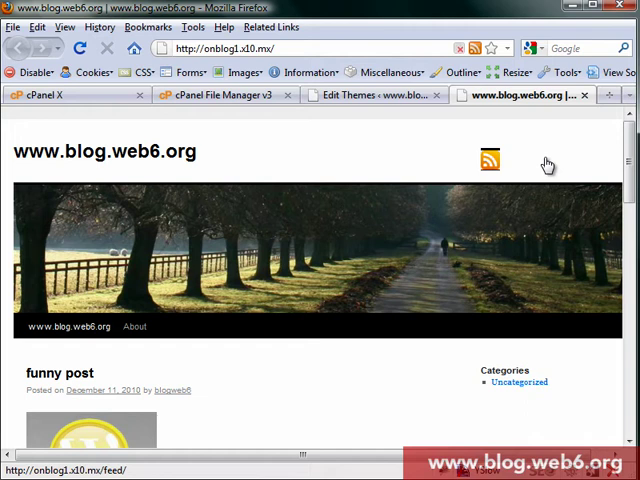
pyautogui.moveTo(488, 160)
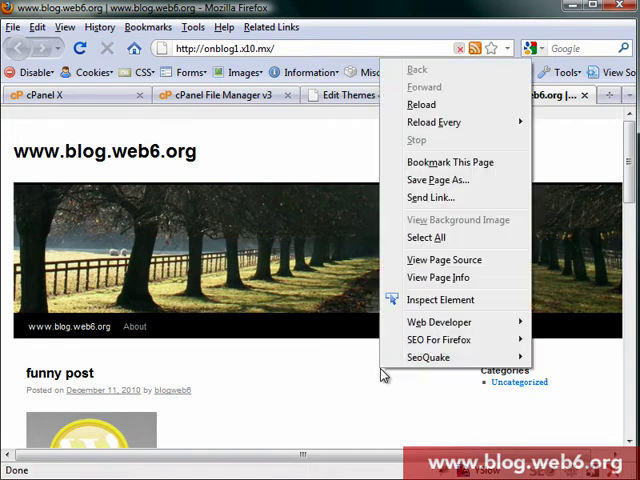
# View the blog's page source and mark the hidden site description markup.
pyautogui.click(444, 260)
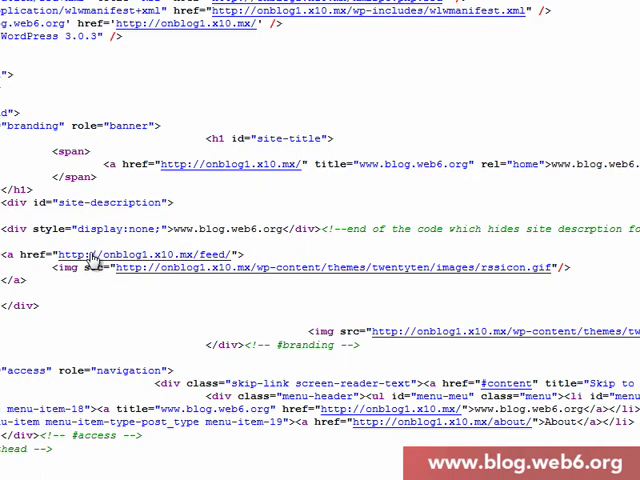
pyautogui.moveTo(388, 278)
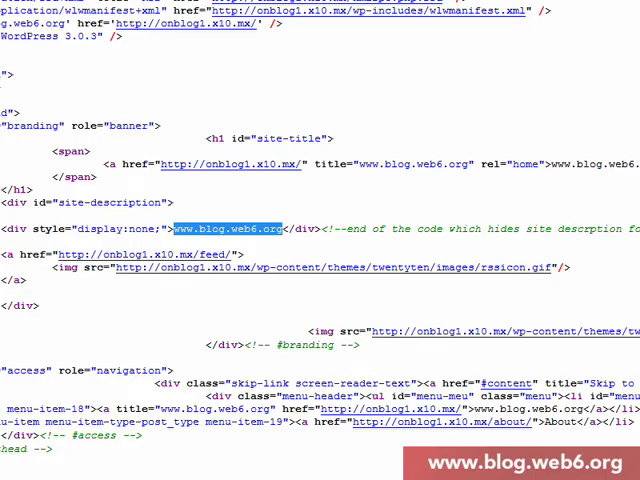
pyautogui.click(520, 96)
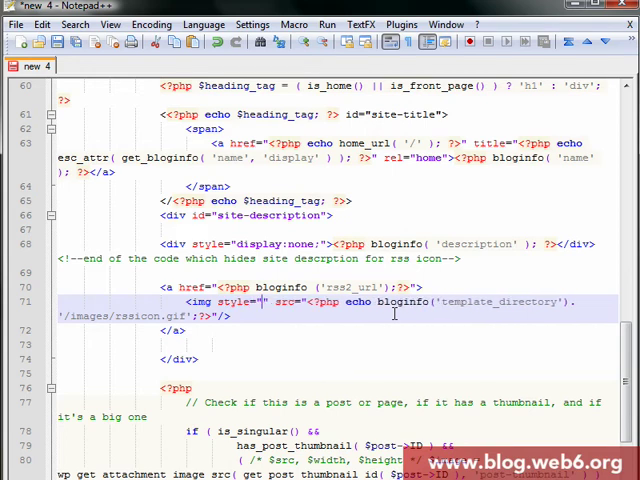
# Begin a border property inside the img tag's new inline style.
pyautogui.write('border')
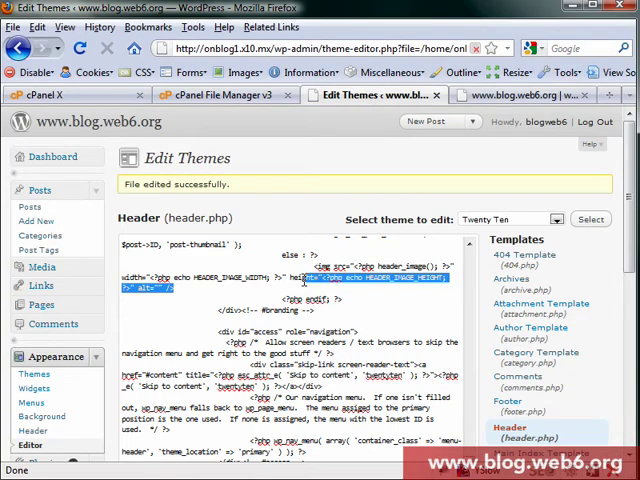
# Scroll the reloaded blog front page to check the RSS icon beside the site title.
pyautogui.scroll(-3)
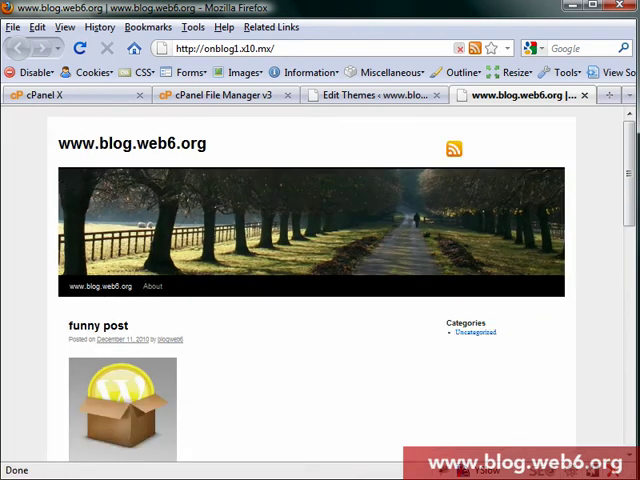
pyautogui.moveTo(452, 148)
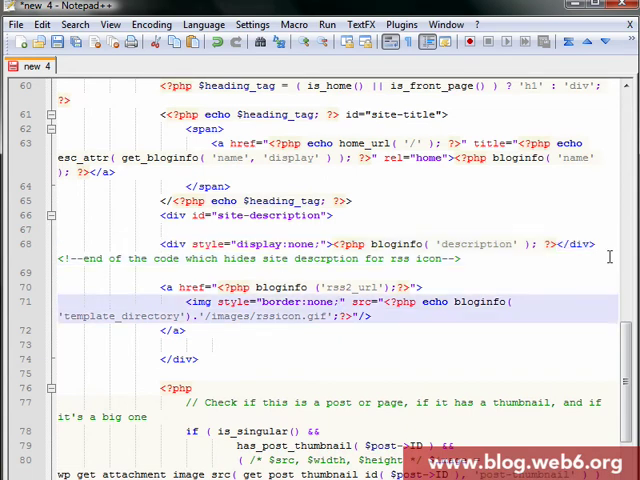
# Add float:right; position:relative; top:15px; to the img inline style in header.php.
pyautogui.write('float:right; posit')
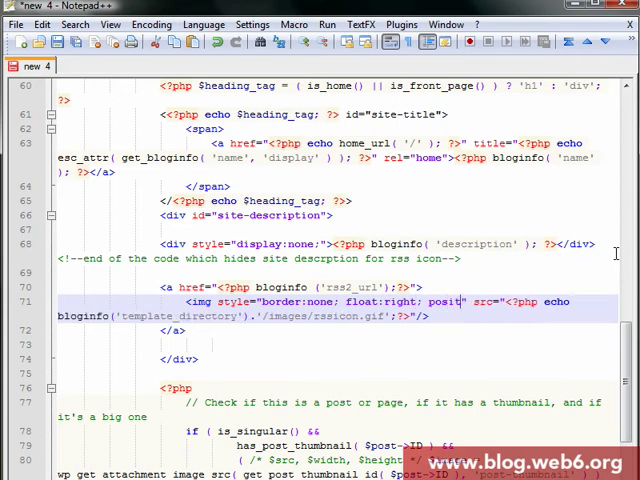
pyautogui.write('ion:relative; top:')
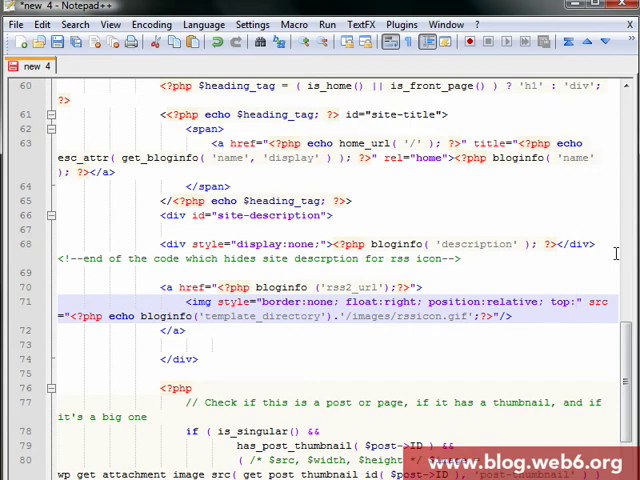
pyautogui.write('15px;')
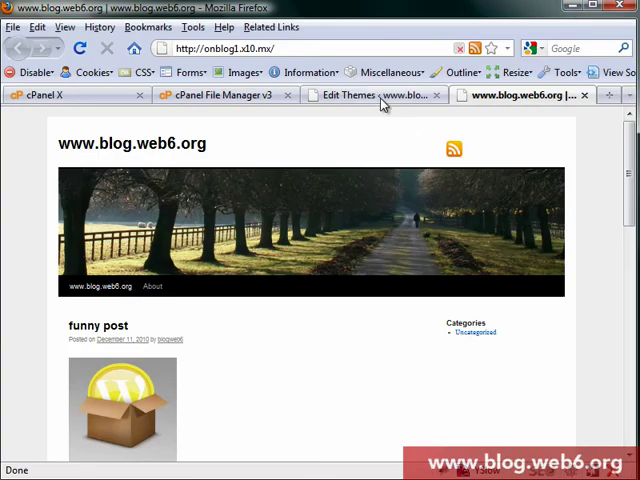
# Save header.php via Update File in the theme editor and return to the blog front page.
pyautogui.click(356, 96)
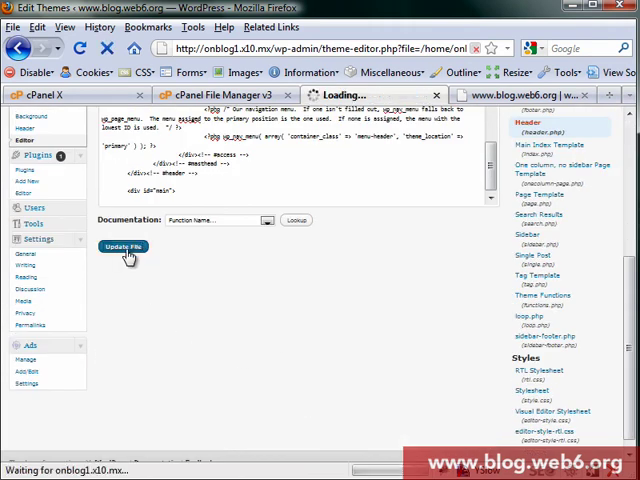
pyautogui.click(122, 246)
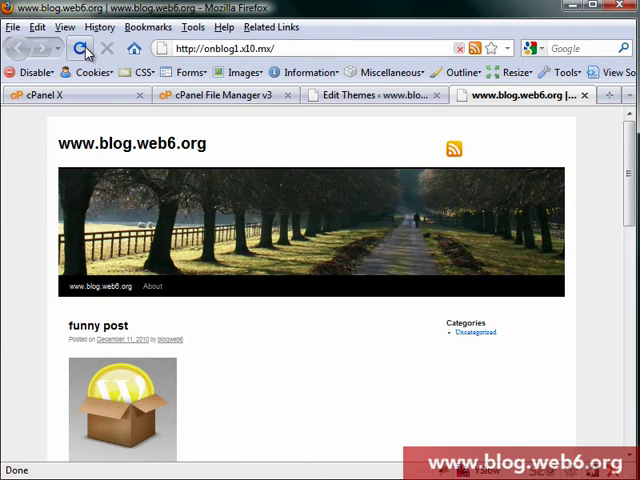
pyautogui.click(78, 48)
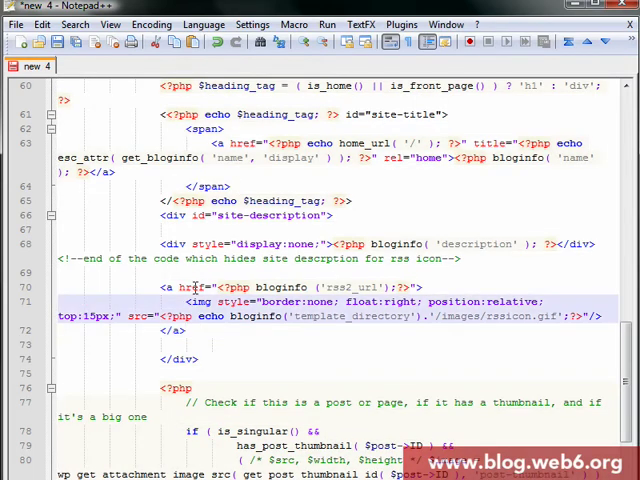
# Change the icon's top offset to -15px in the img style.
pyautogui.write('-')
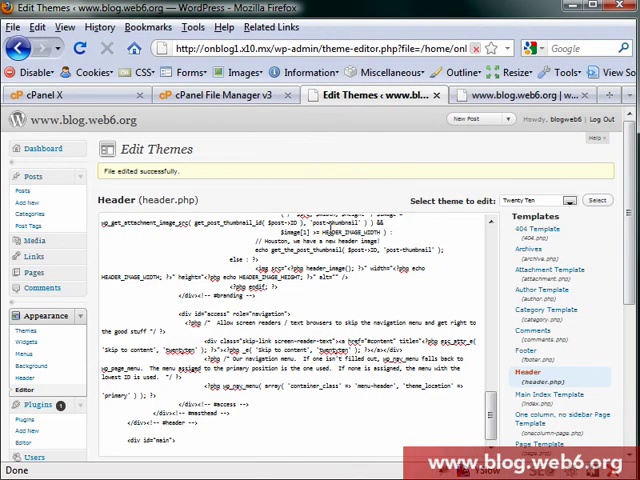
# Save header.php with the negative top offset via Update File.
pyautogui.scroll(-3)
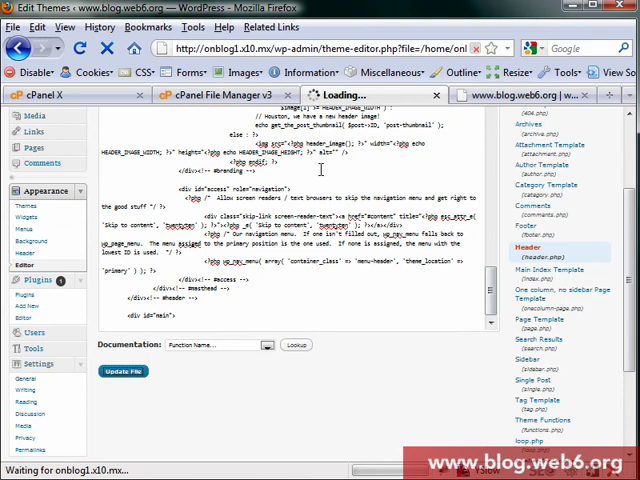
pyautogui.click(120, 372)
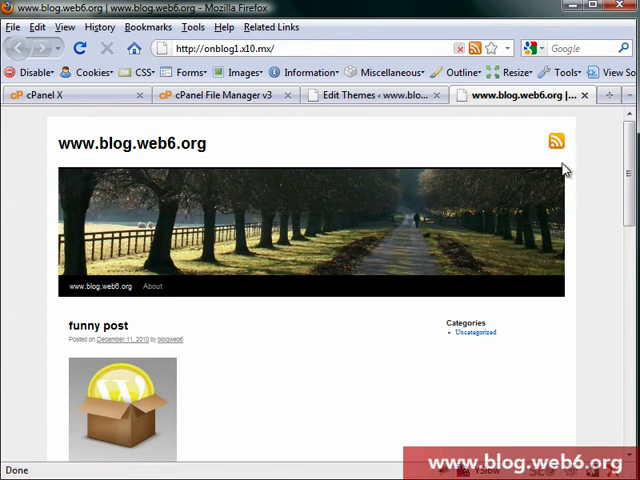
pyautogui.moveTo(562, 168)
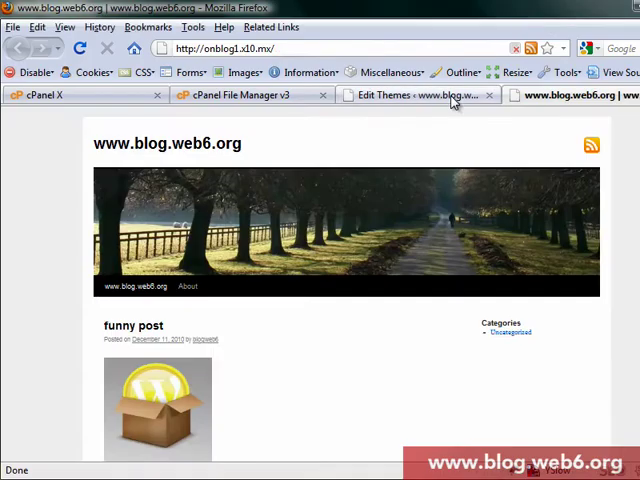
# Return to the Edit Themes page and scroll down to the header.php code.
pyautogui.click(416, 96)
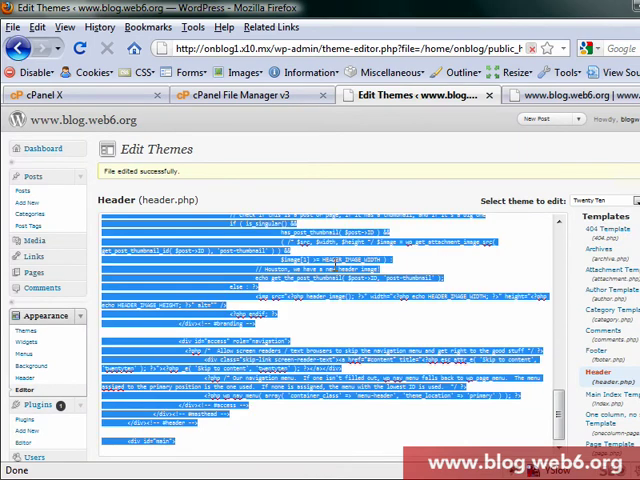
pyautogui.scroll(-3)
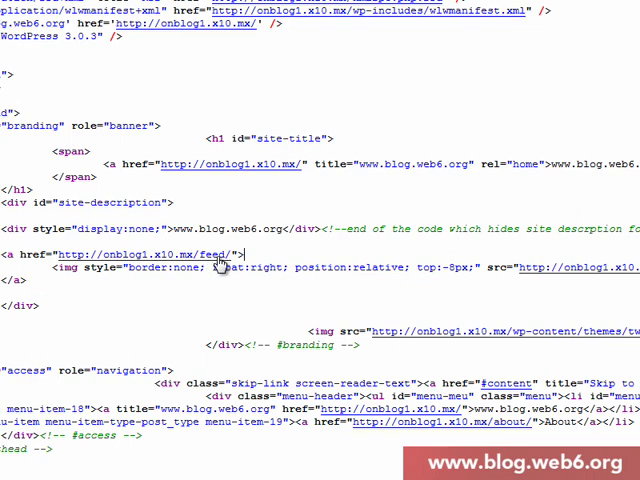
pyautogui.moveTo(220, 268)
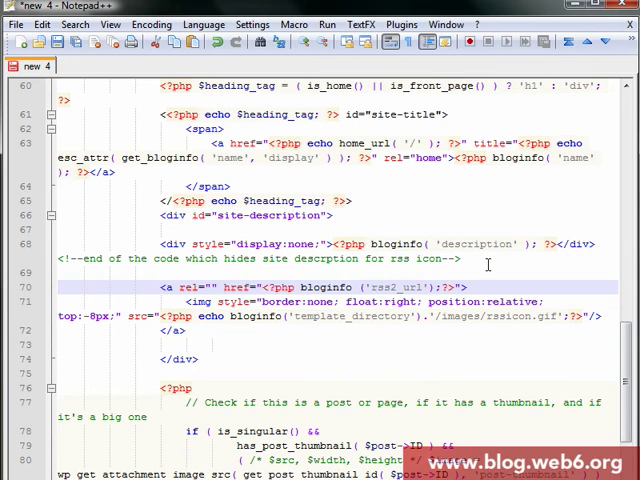
# Give the feed anchor rel="nofollow" and title="<?php bloginfo('name'); ?> feed".
pyautogui.write('no')
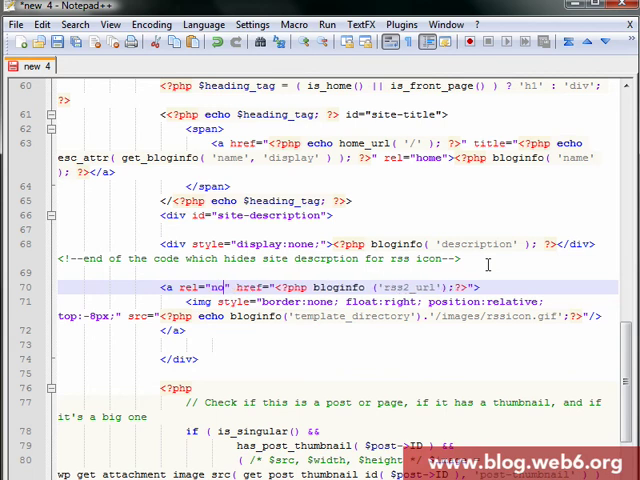
pyautogui.write('follow" title=')
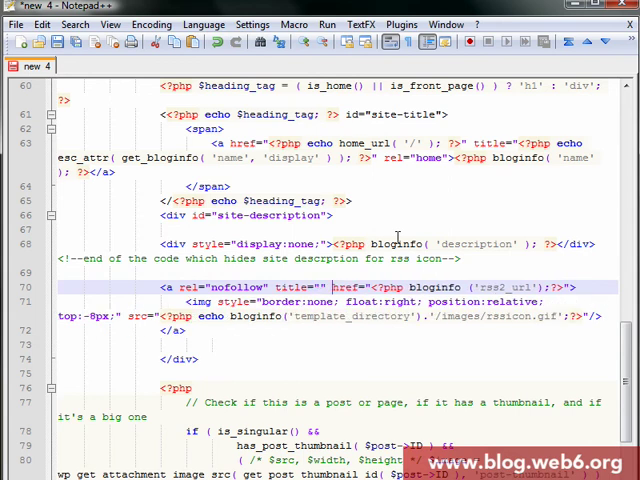
pyautogui.write("<?php bloginfo('name');?>")
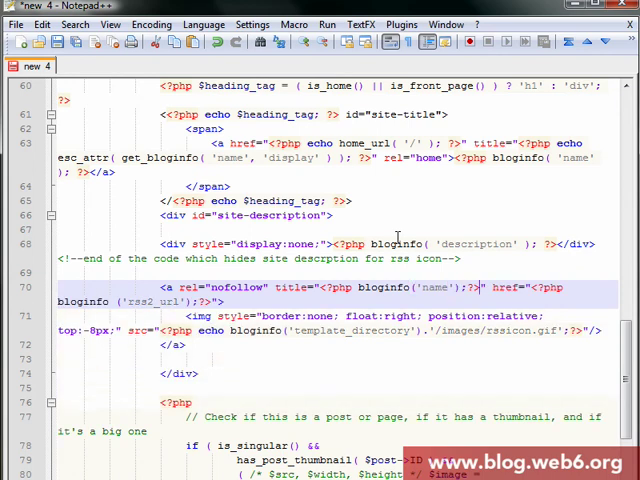
pyautogui.write('feed')
pyautogui.click(338, 322)
pyautogui.write('" width="30')
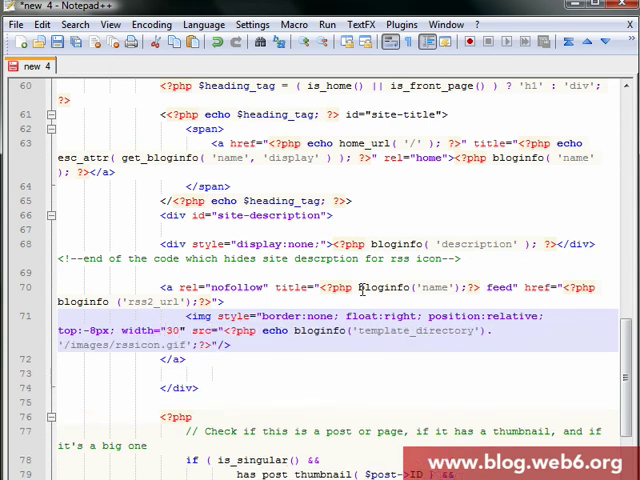
# Add width:30px; height:30px; to the RSS icon's img style.
pyautogui.write('px')
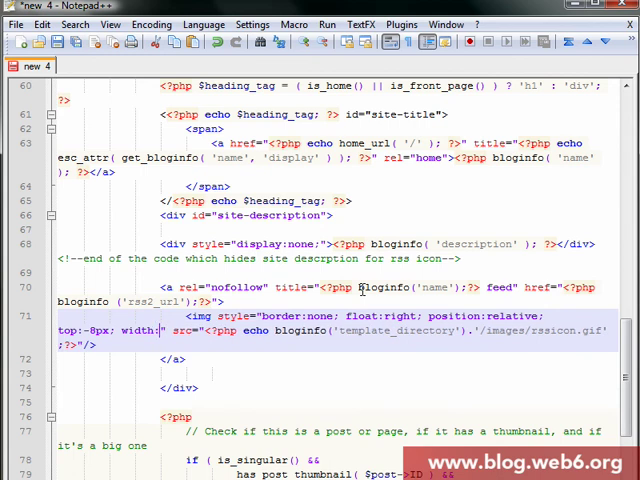
pyautogui.write('30px; h')
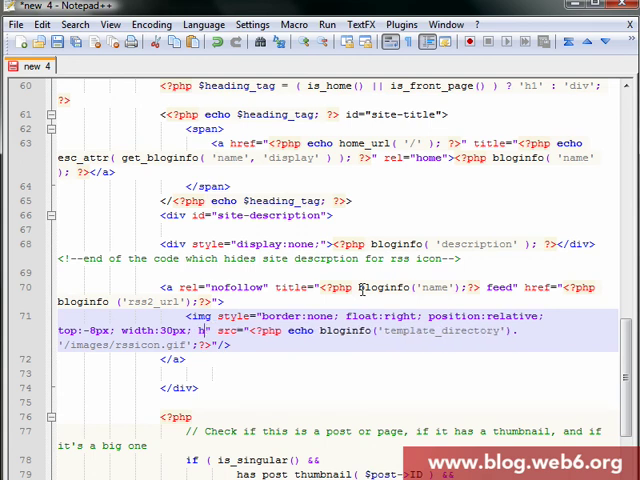
pyautogui.write('eight:')
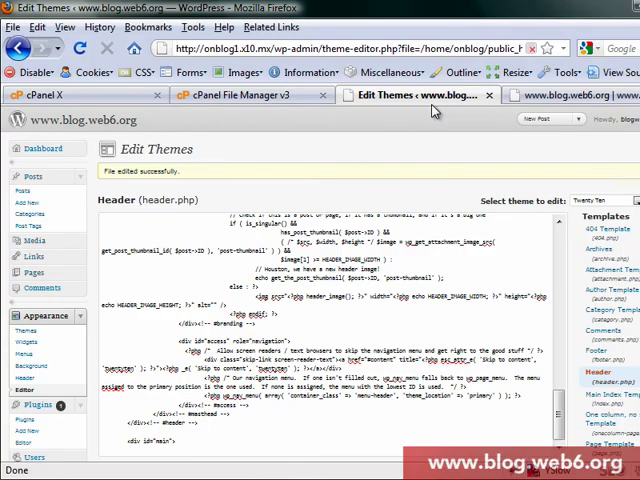
# Select all header.php code in the theme editor and replace it with the revised version.
pyautogui.press('ctrl+a')
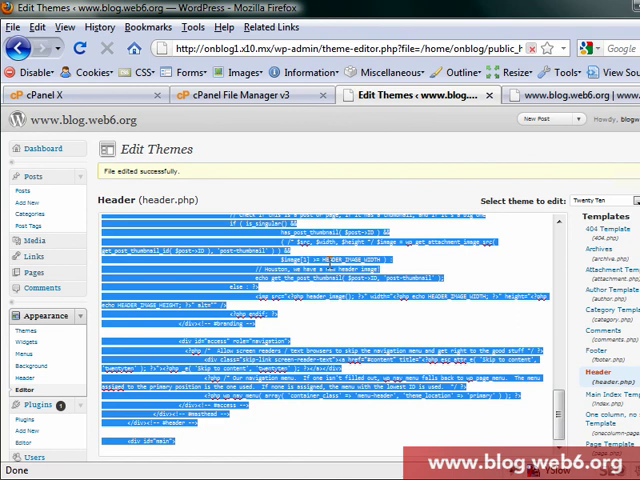
pyautogui.click(124, 308)
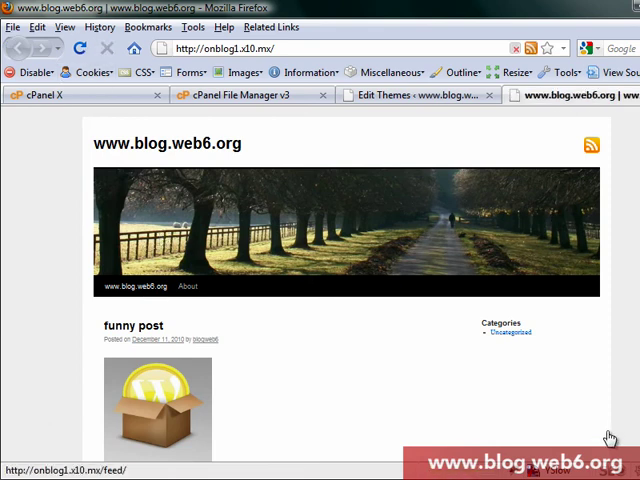
# View the blog's page source to confirm rel="nofollow" and the 30px icon size.
pyautogui.rightClick(610, 436)
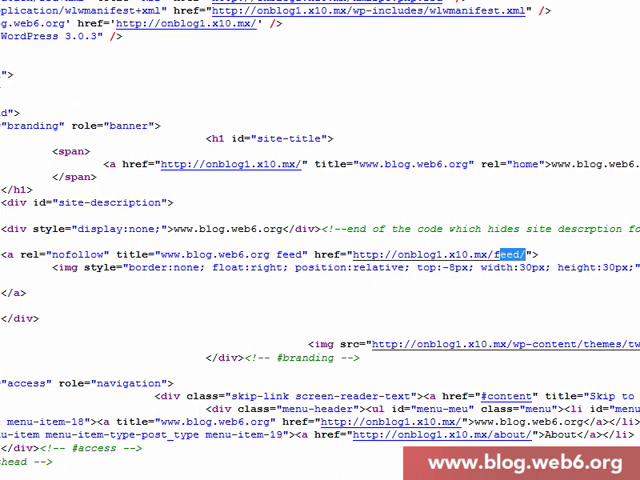
pyautogui.moveTo(248, 268)
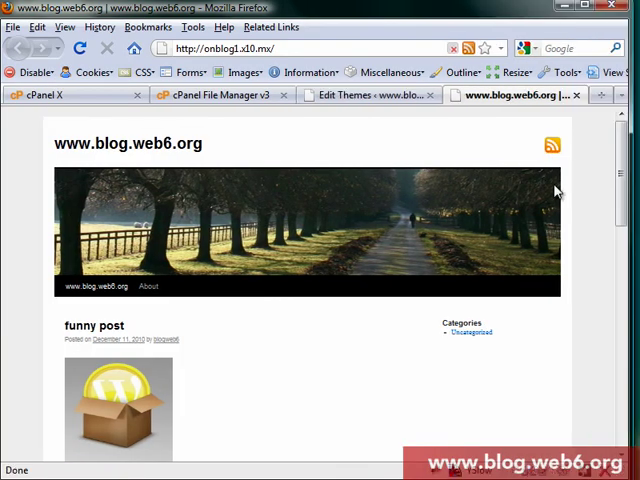
pyautogui.moveTo(552, 144)
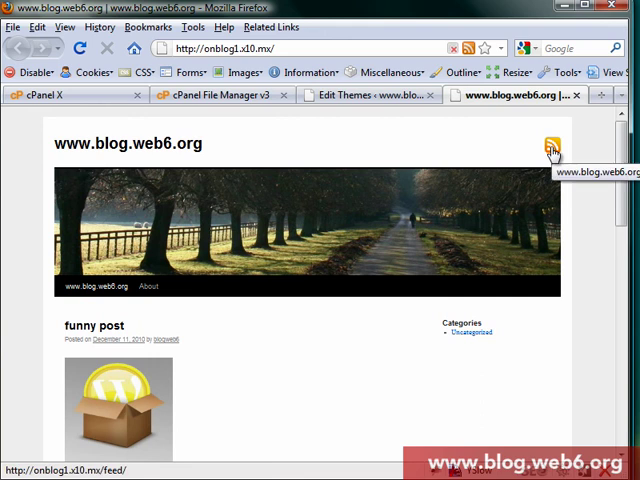